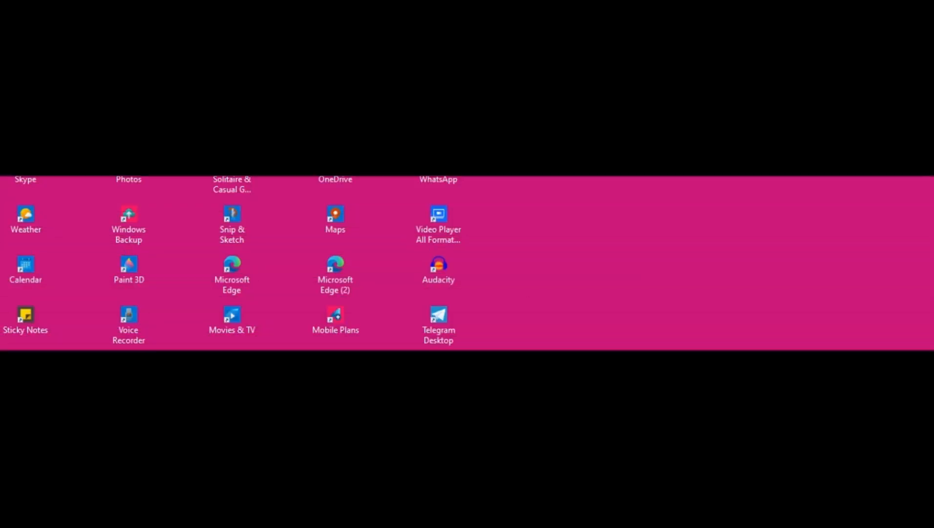
Copy FT AI-BUY from the Documents folder into MetaTrader 5's Experts folder
click(266, 511)
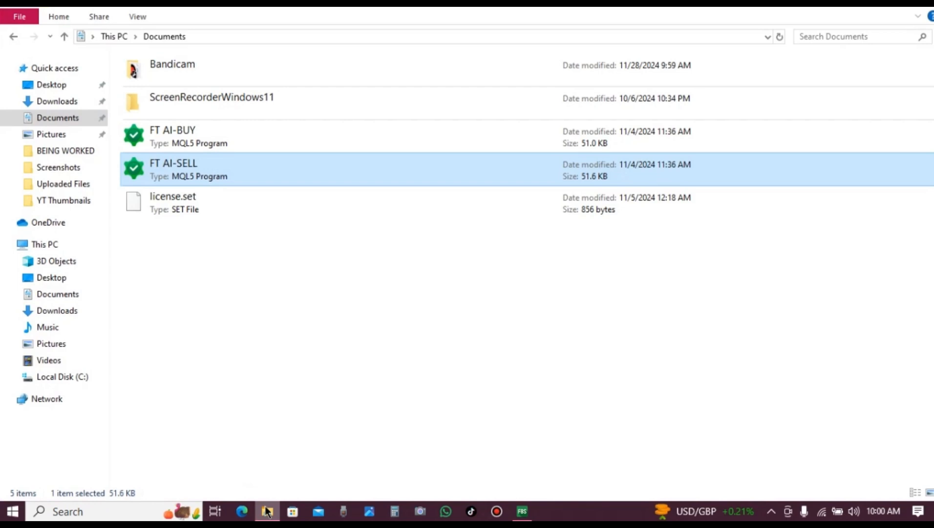
mouse_move(235, 319)
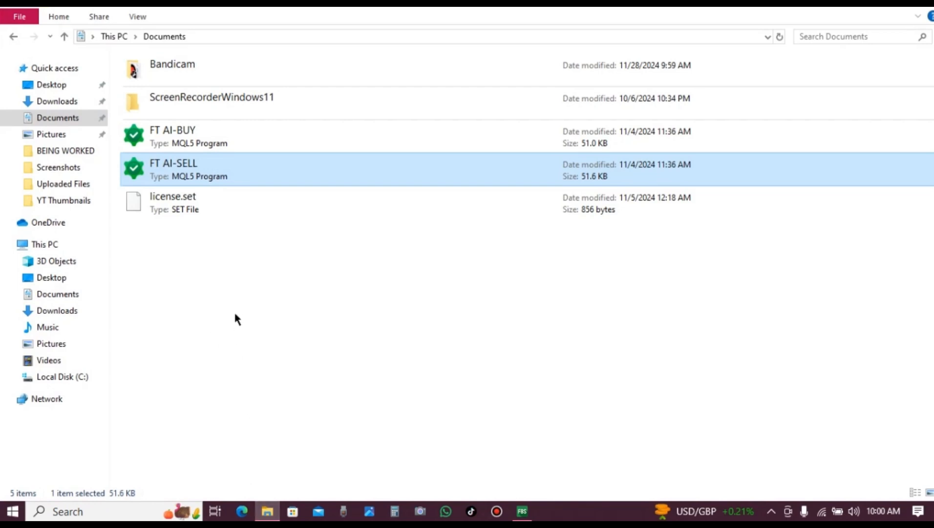
mouse_move(225, 280)
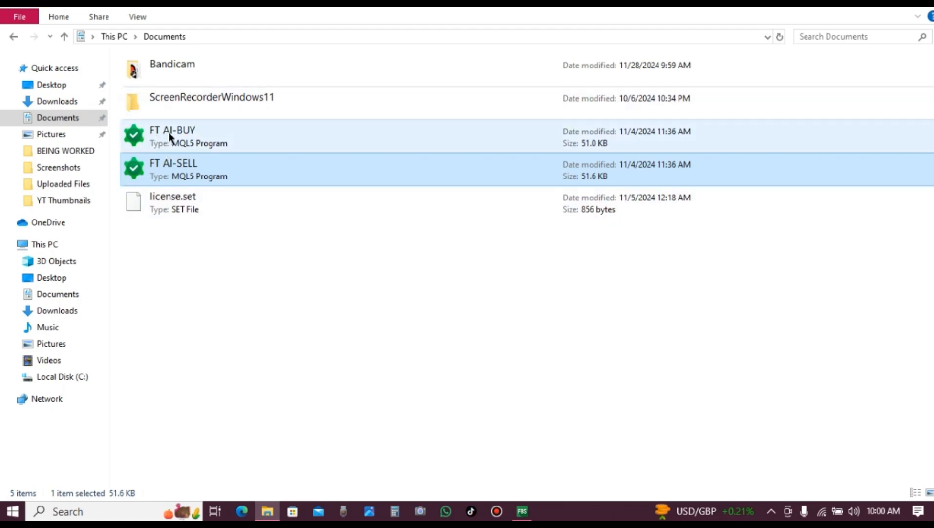
click(173, 169)
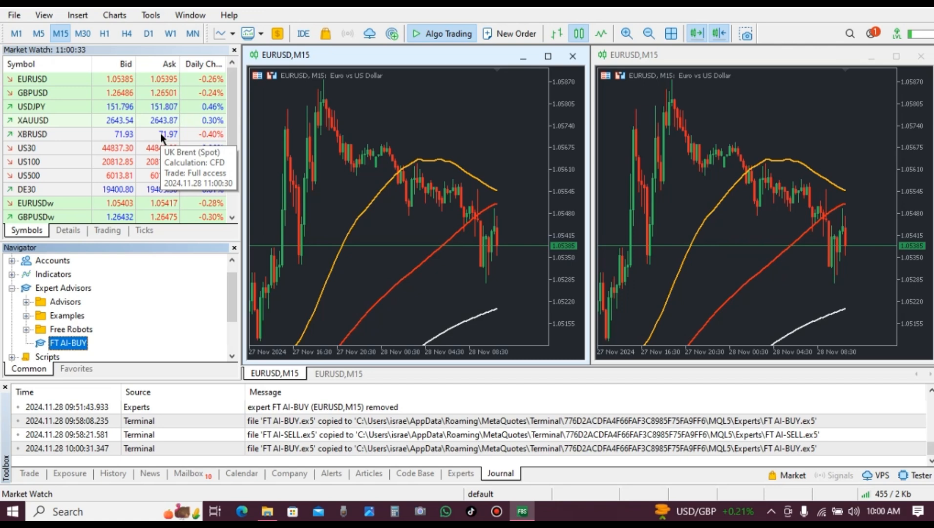
mouse_move(101, 351)
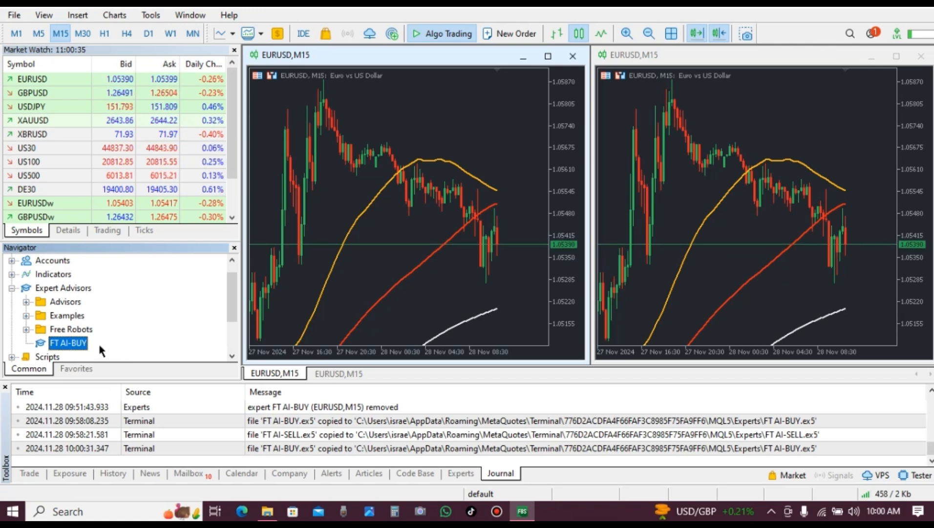
mouse_move(68, 342)
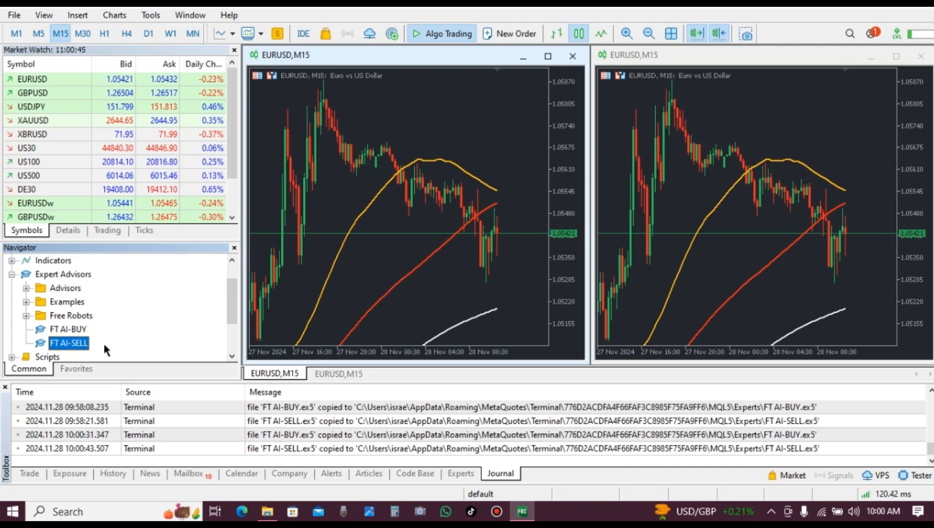
mouse_move(102, 350)
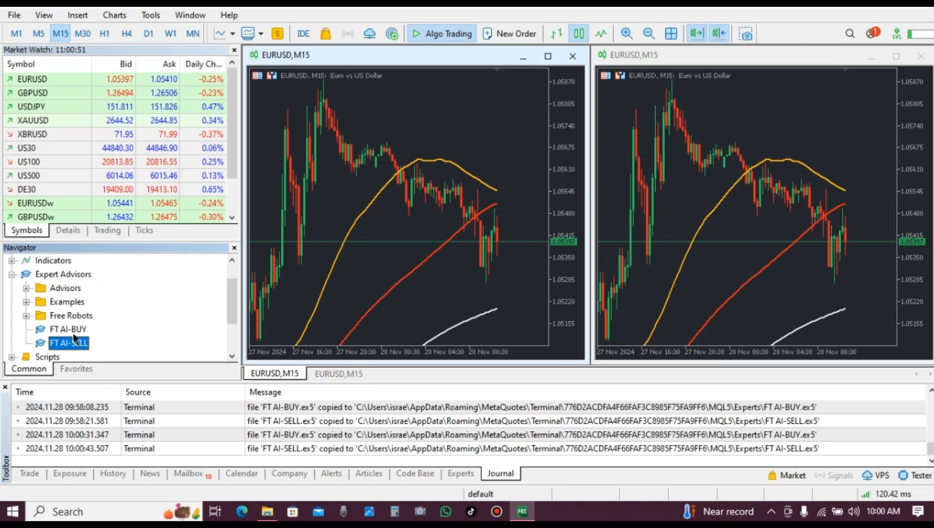
Confirm FT AI-BUY and FT AI-SELL both appear under Expert Advisors in the Navigator
click(68, 329)
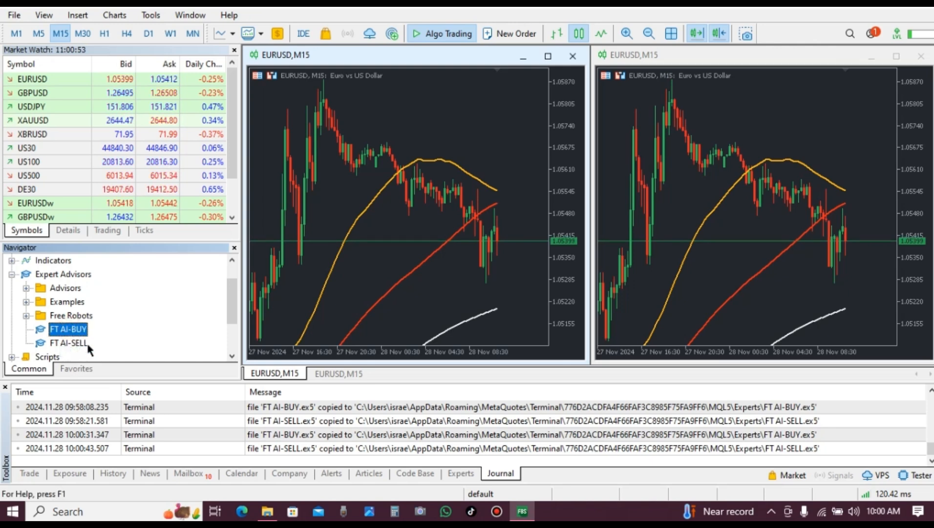
click(69, 343)
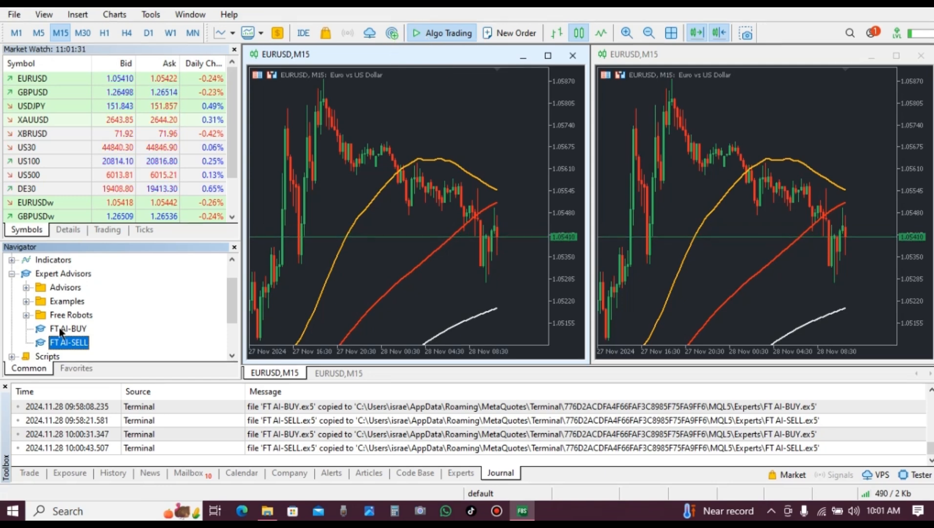
Load FT AI-BUY on the left EURUSD M15 chart with Allow DLL imports ticked under Dependencies
click(68, 329)
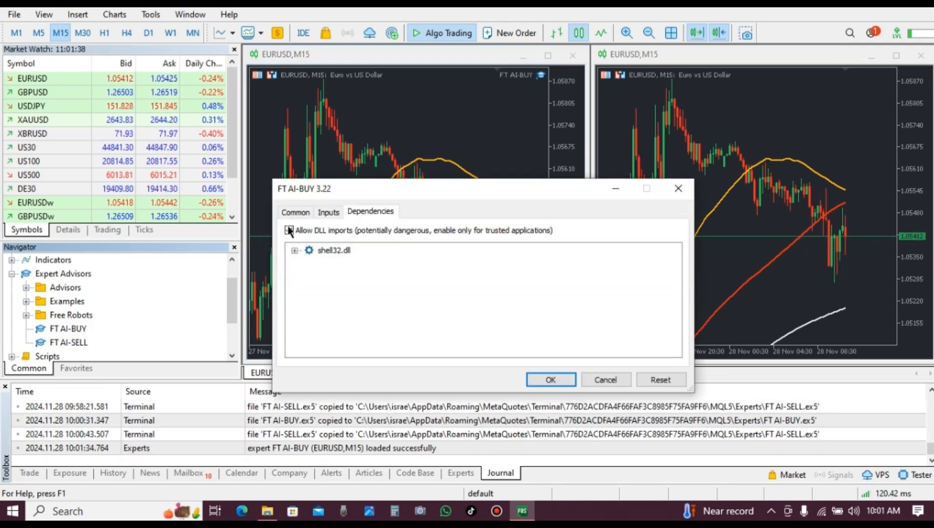
click(290, 231)
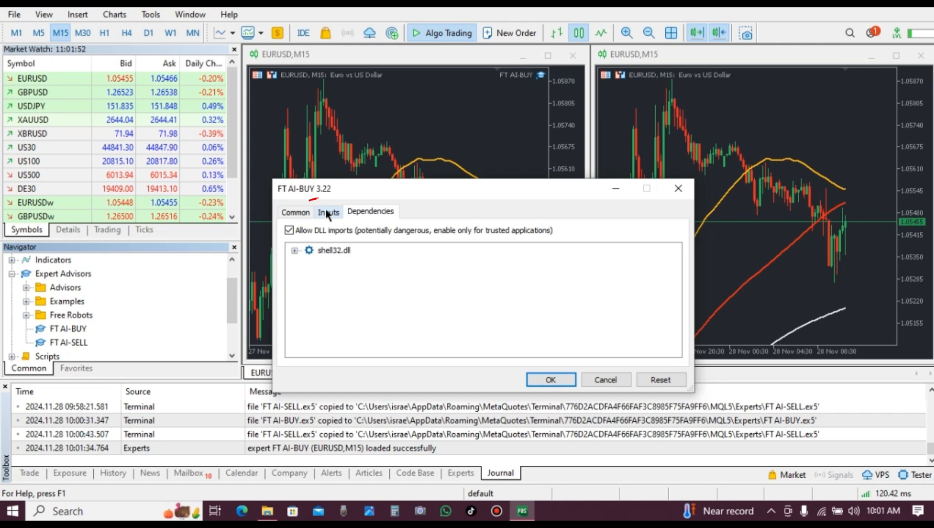
Review FT AI-BUY's inputs from MagicNumber and Volume down to LicenseKey, leaving defaults unchanged
click(328, 212)
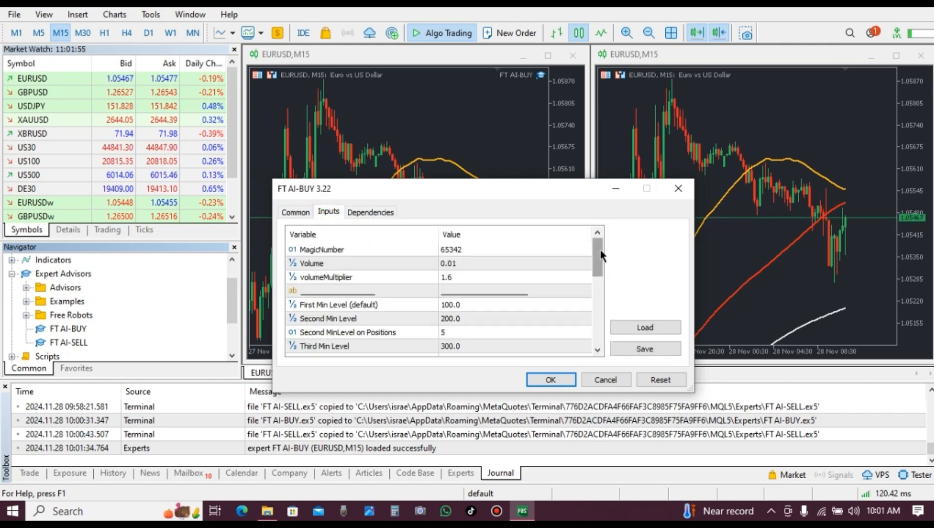
scroll(down, 3)
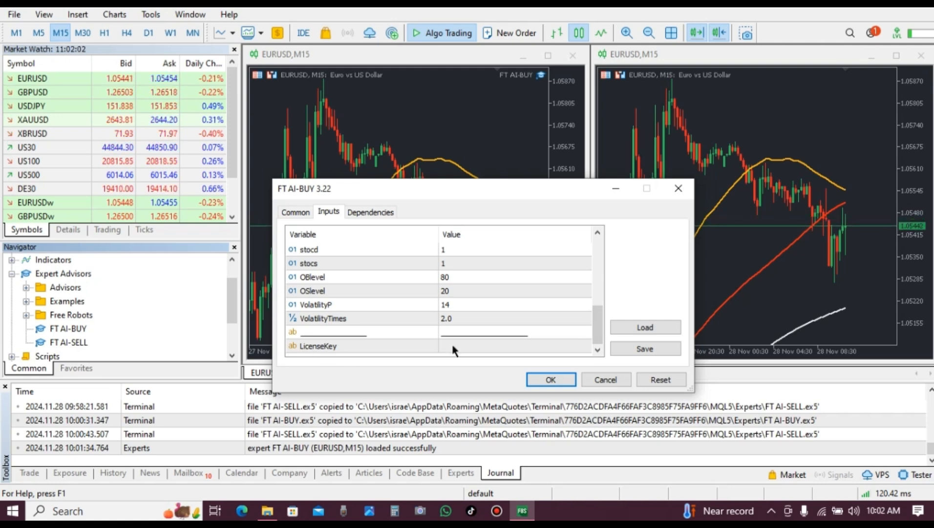
click(513, 346)
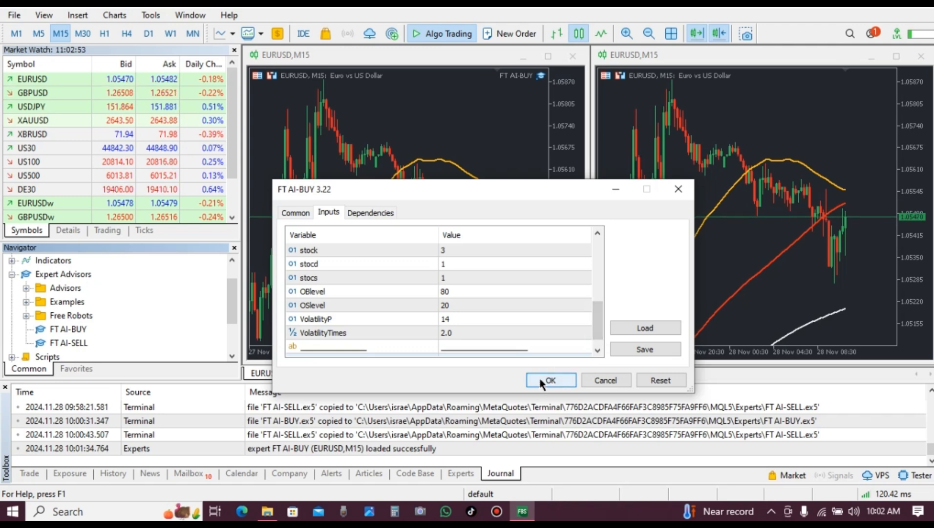
Start FT AI-BUY on the left chart with its settings confirmed, then select FT AI-SELL in the Navigator
click(549, 381)
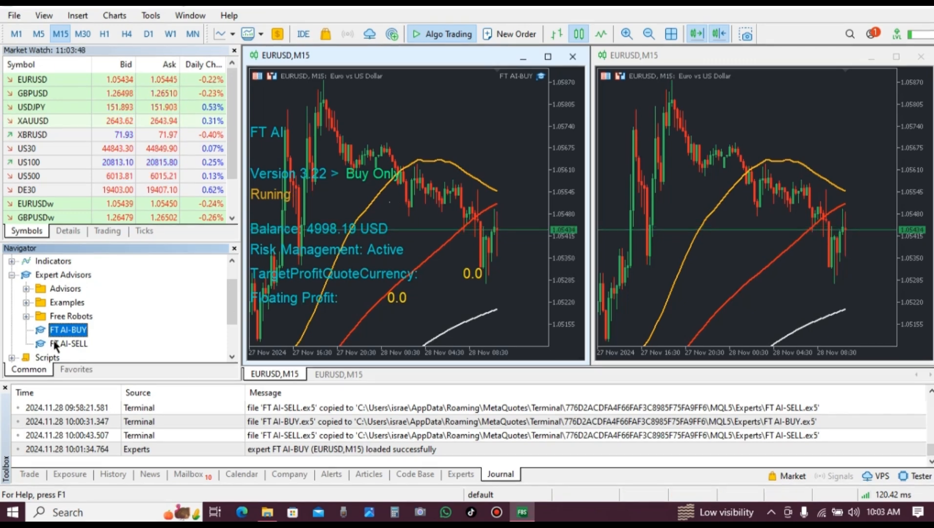
click(68, 343)
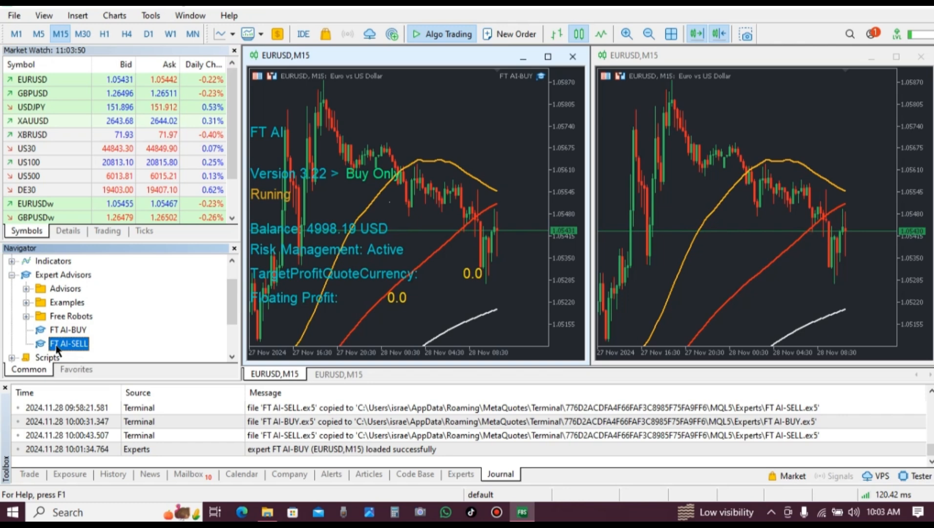
Start FT AI-SELL on the right EURUSD chart with DLL imports allowed and default inputs
double_click(68, 343)
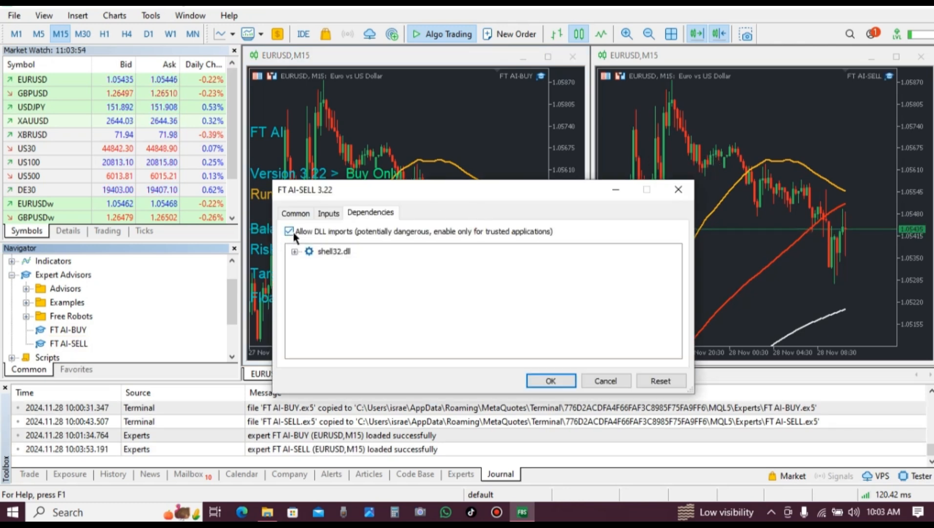
mouse_move(344, 237)
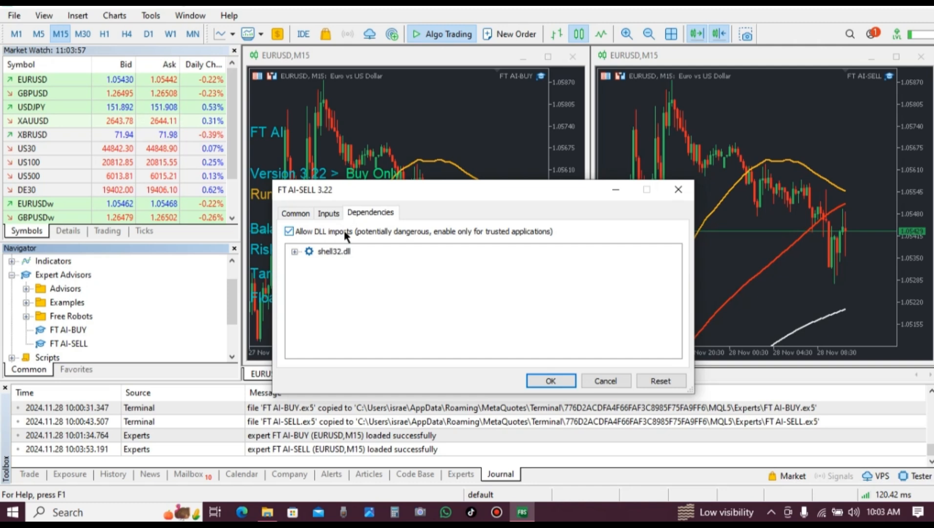
click(328, 213)
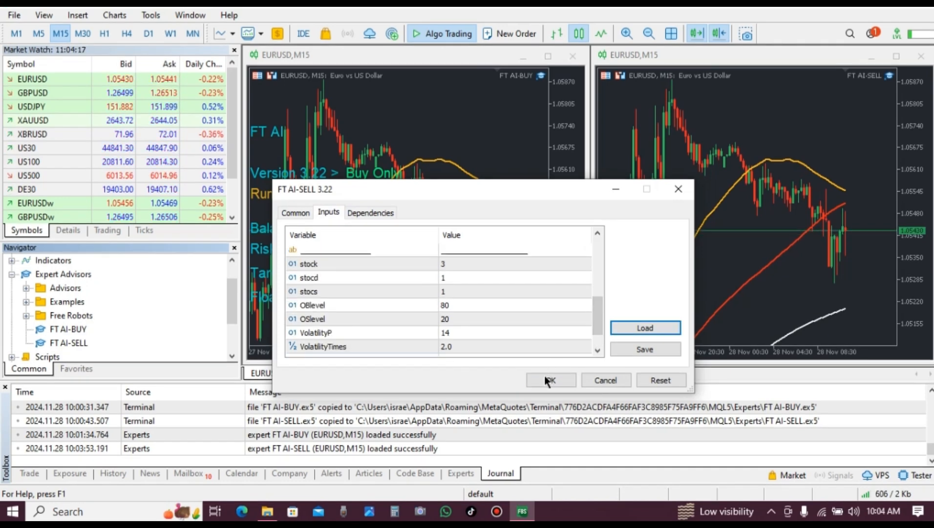
click(550, 380)
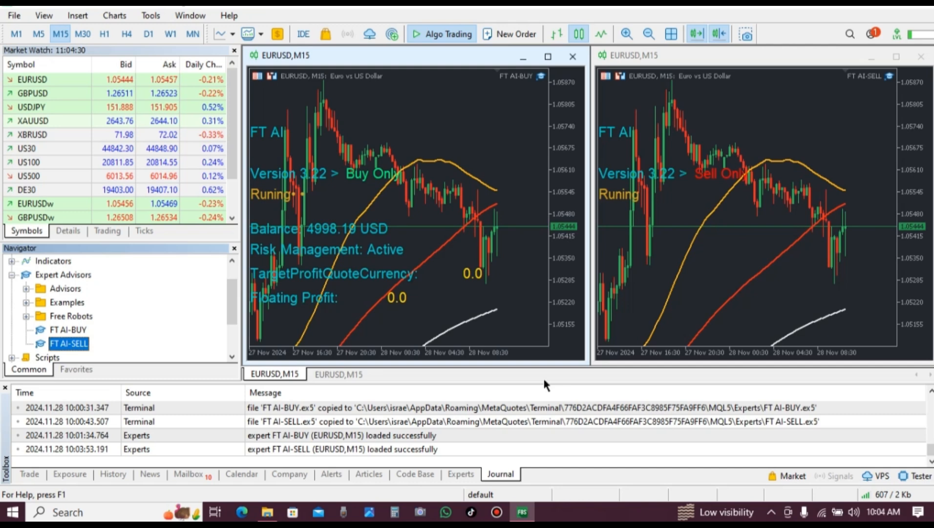